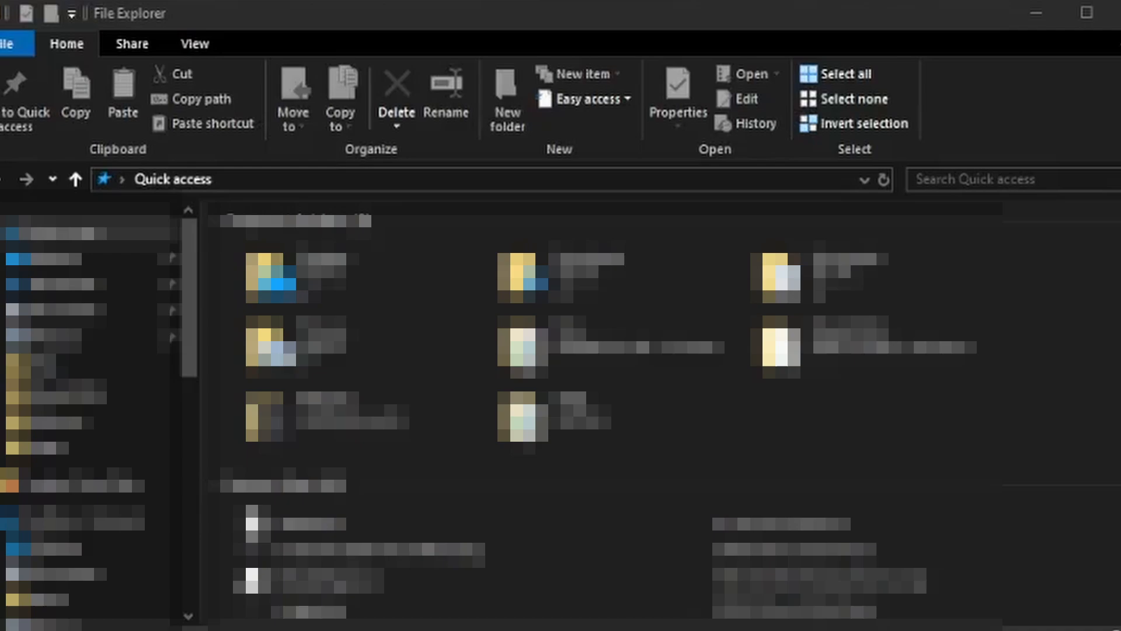
mouse_move(1017, 335)
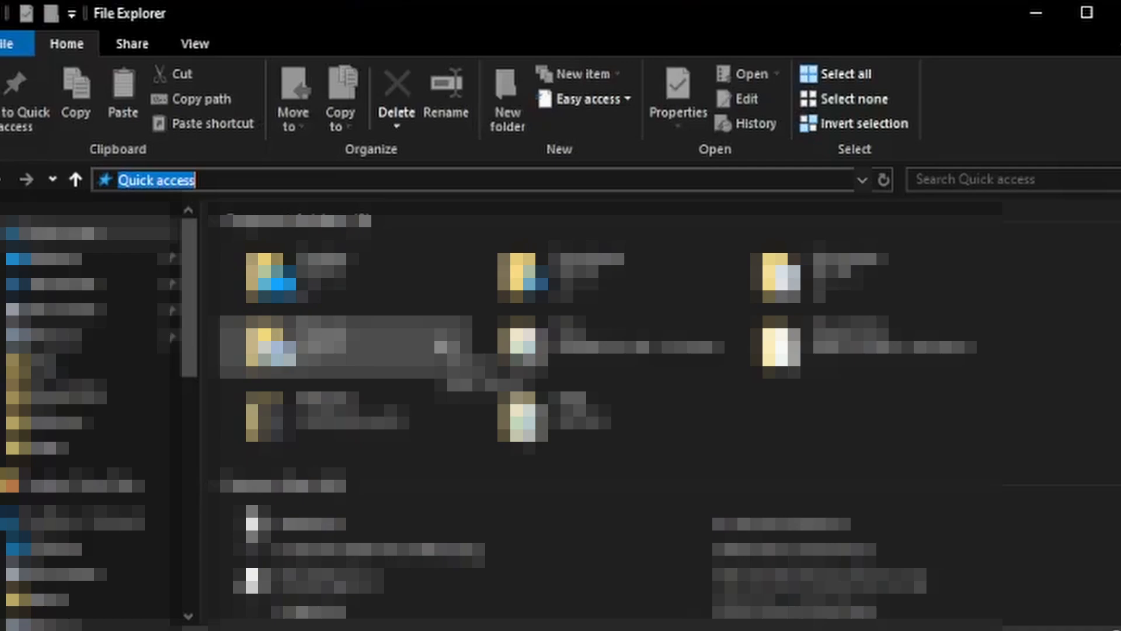
Navigate to the AppData\Local folder by entering %localappdata% in the address bar.
type("%loc")
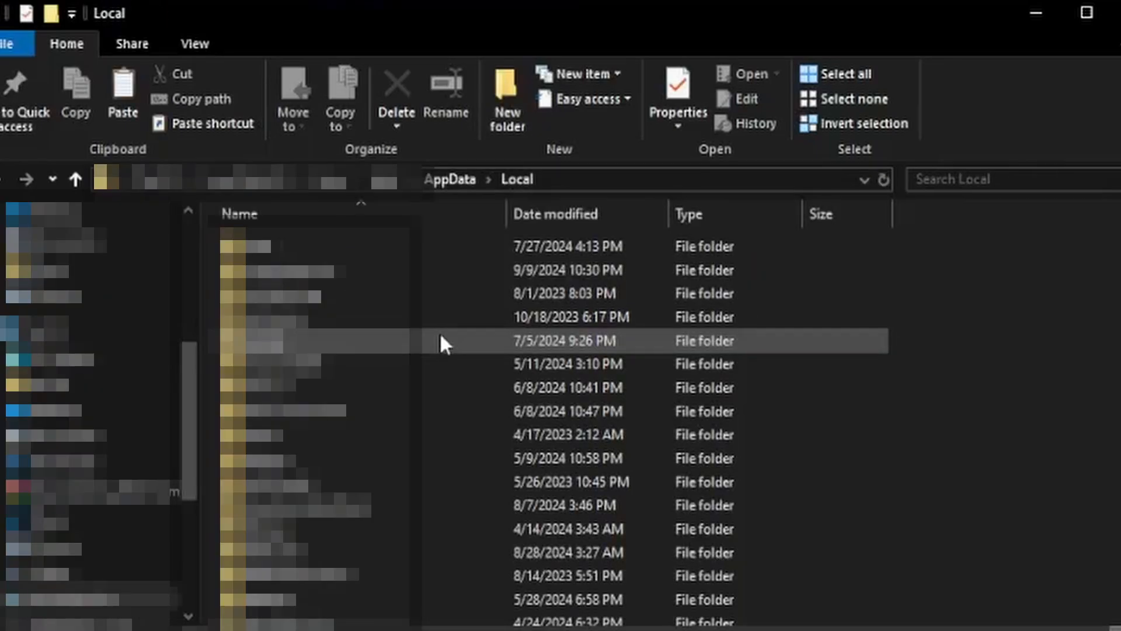
mouse_move(444, 341)
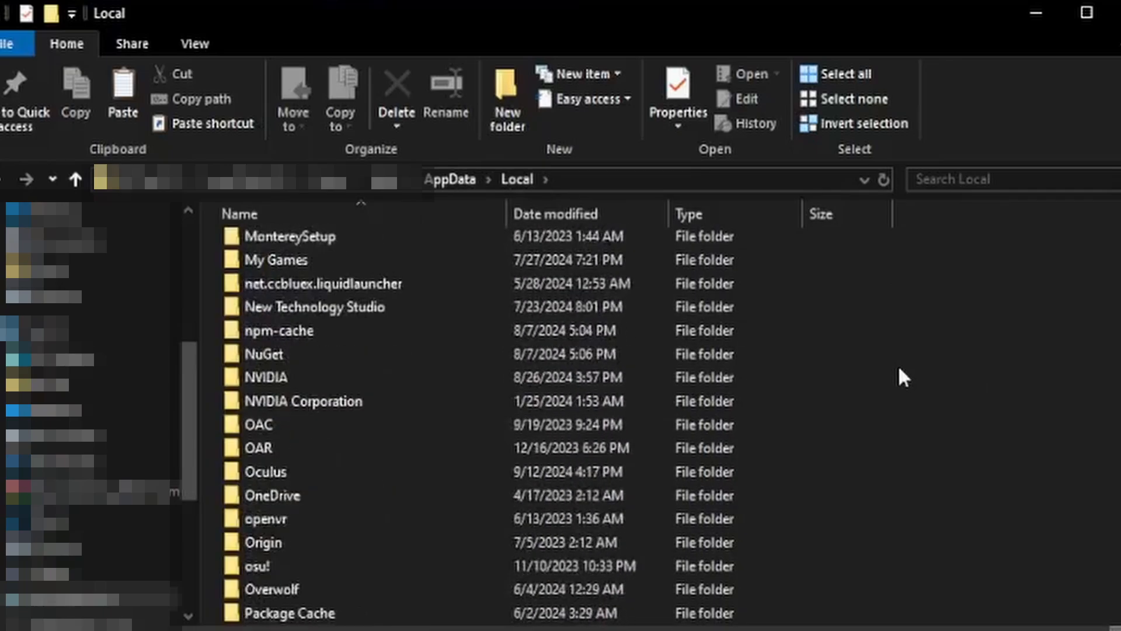
Navigate into ReadyOrNot, then Saved, then SaveGames to list the game's save files.
scroll("down", 3)
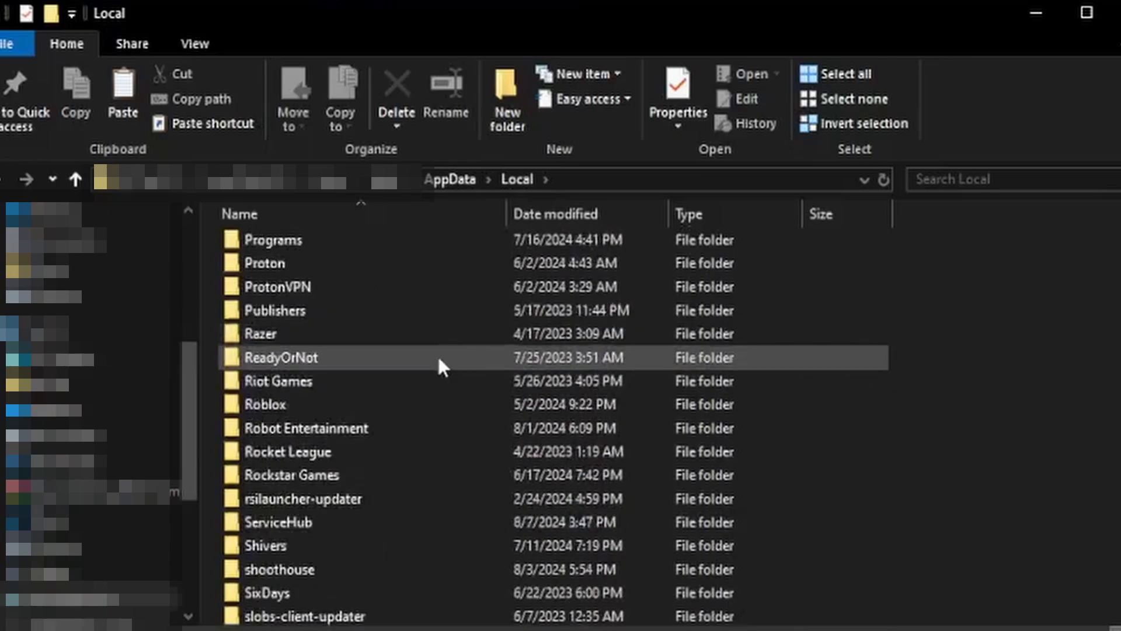
double_click(282, 357)
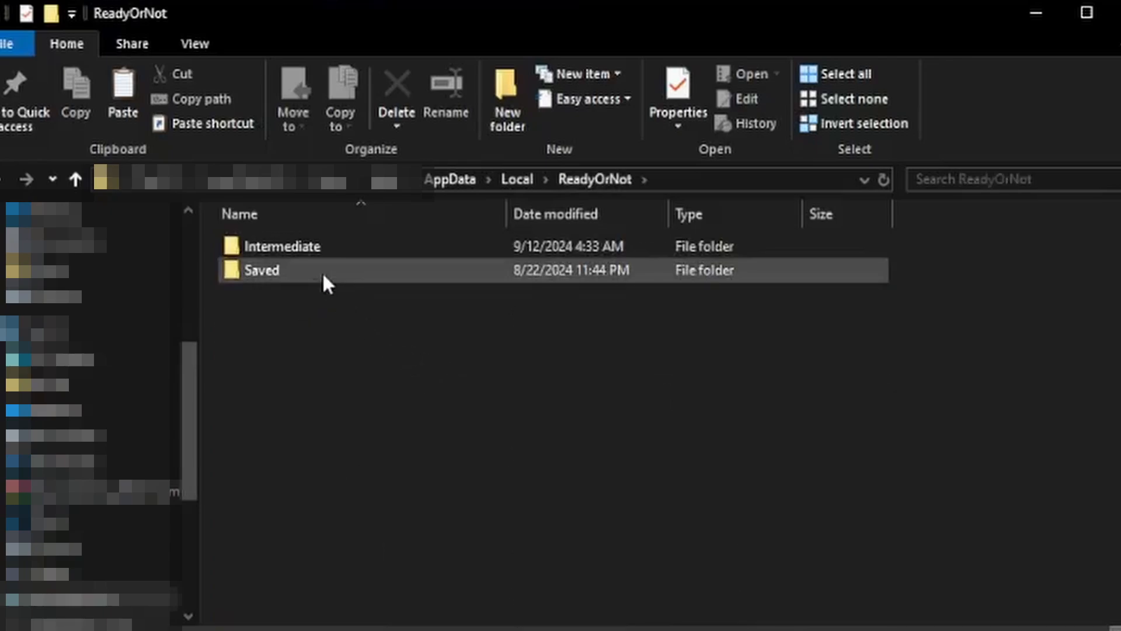
double_click(261, 270)
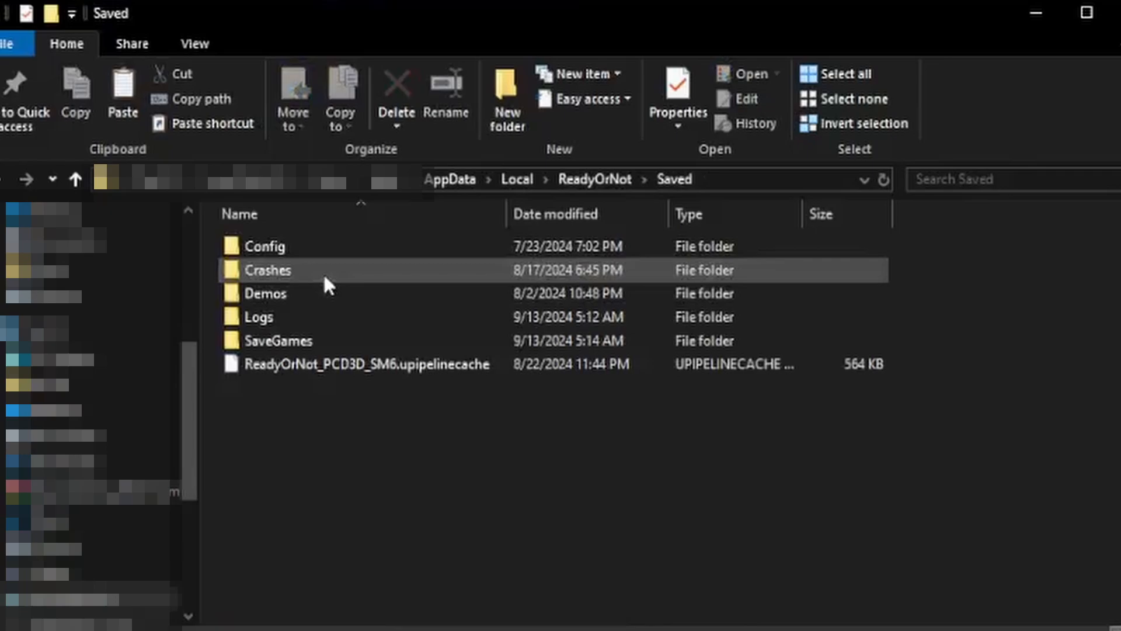
double_click(279, 340)
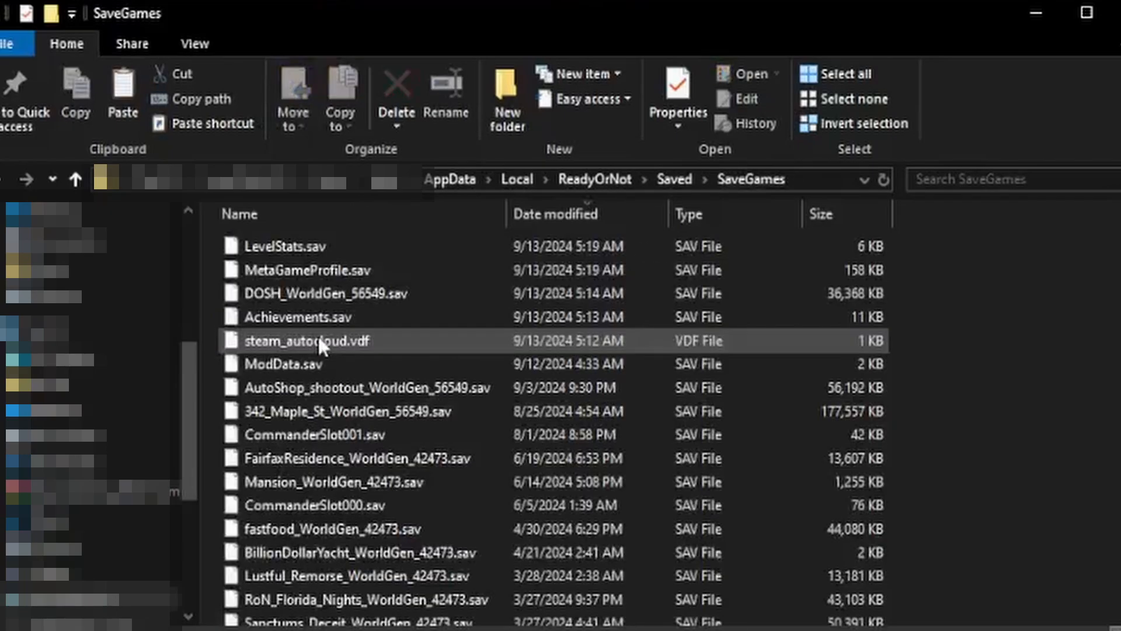
mouse_move(283, 307)
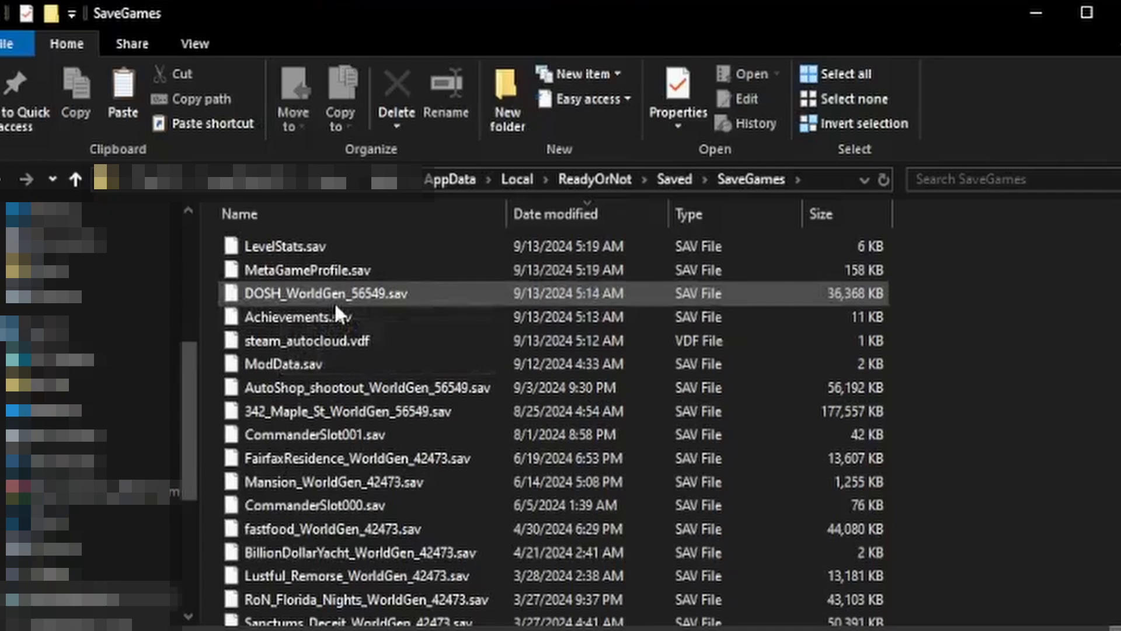
mouse_move(381, 309)
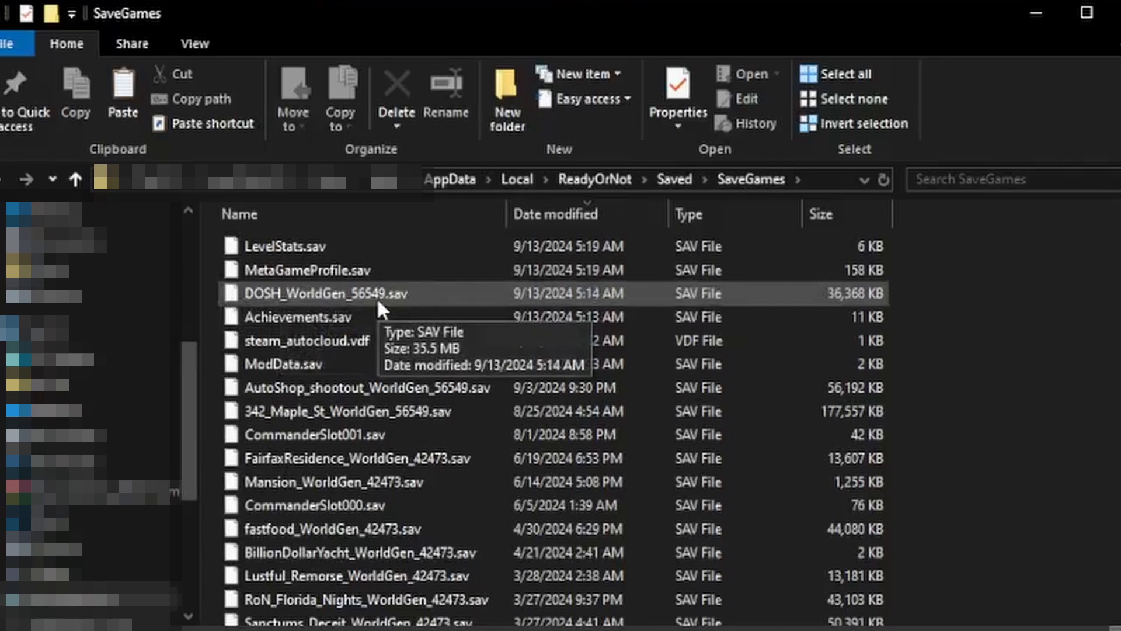
mouse_move(425, 302)
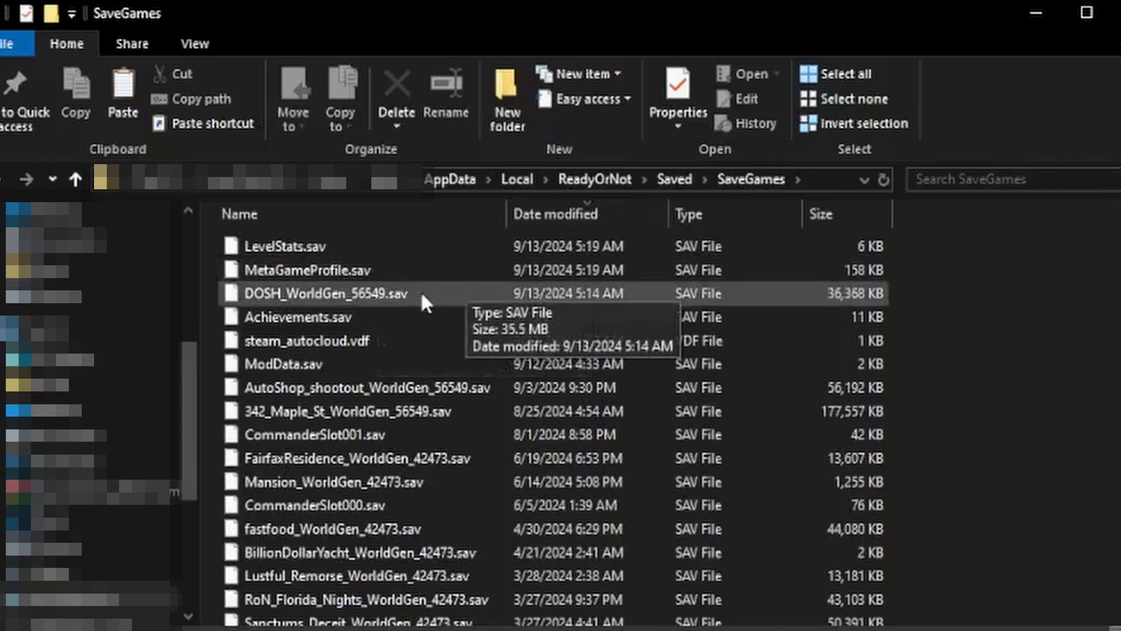